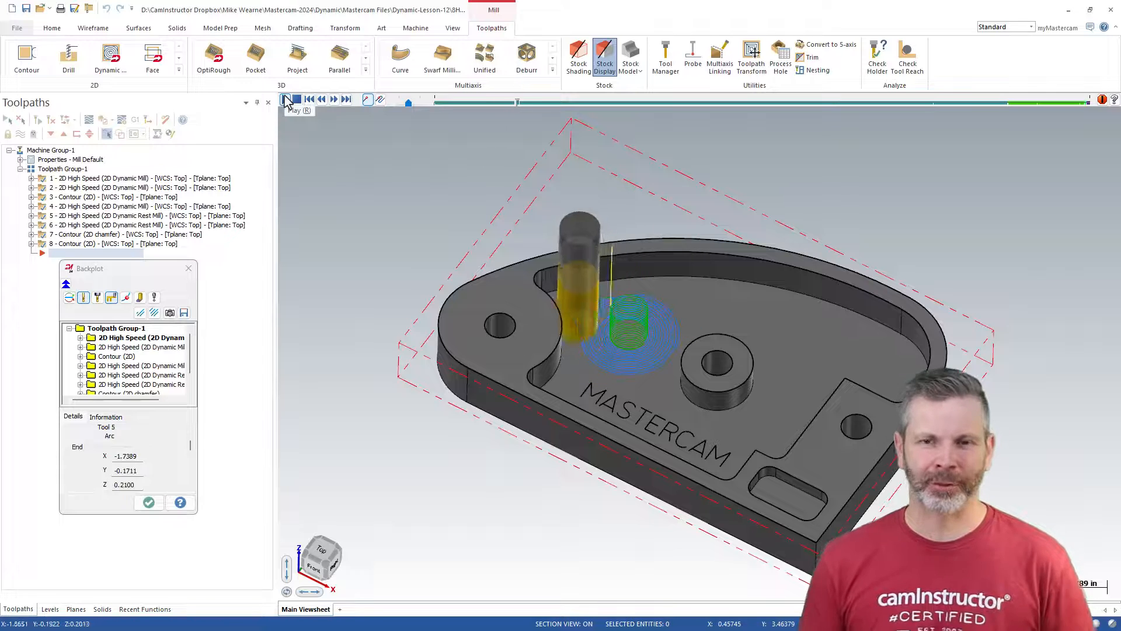
Stop the running backplot of the dynamic toolpath.
left_click(285, 99)
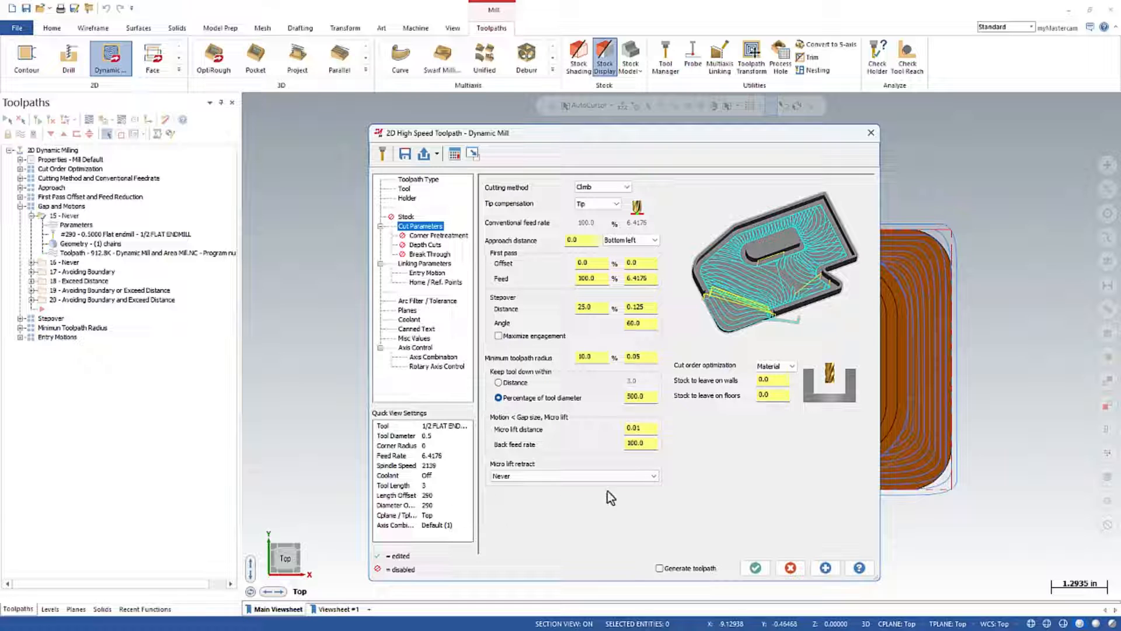
mouse_move(522, 379)
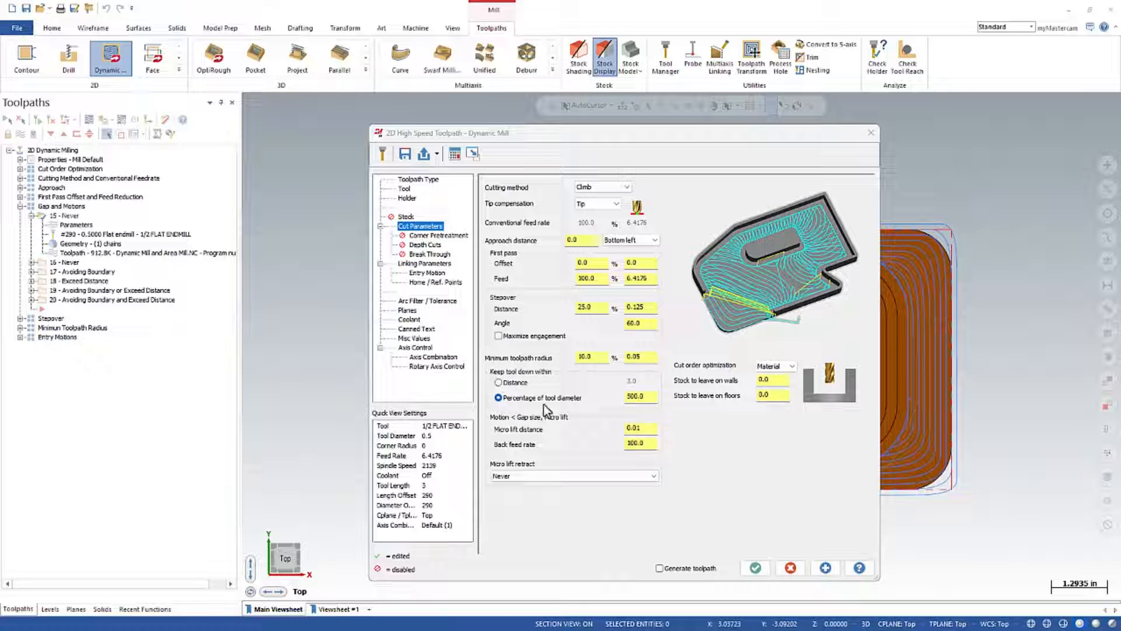
mouse_move(510, 433)
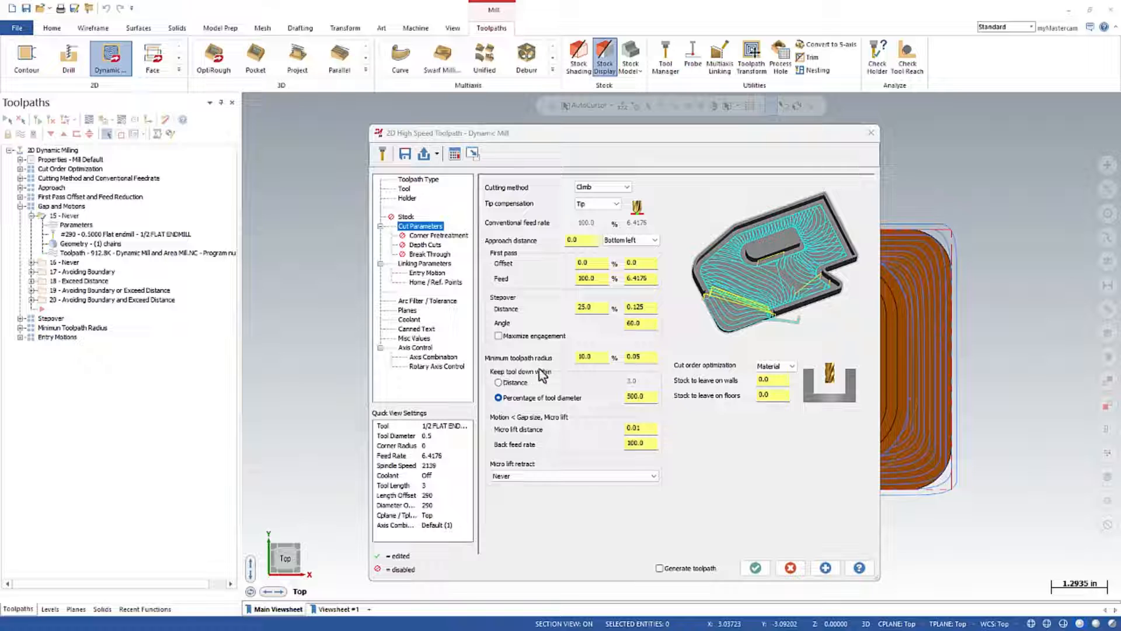
mouse_move(549, 378)
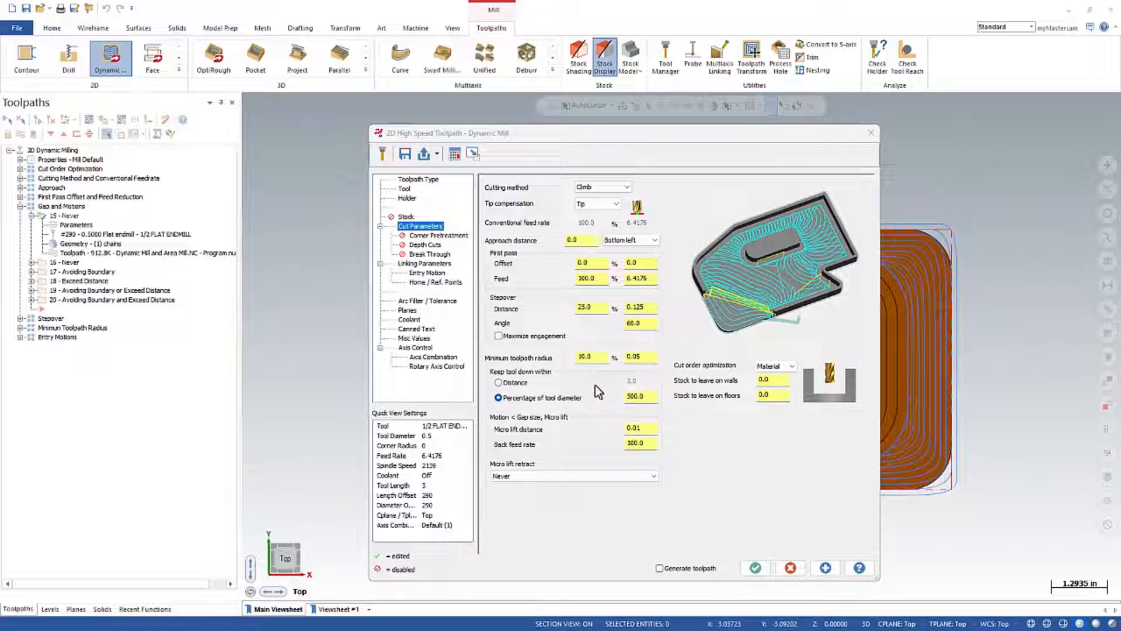
mouse_move(547, 384)
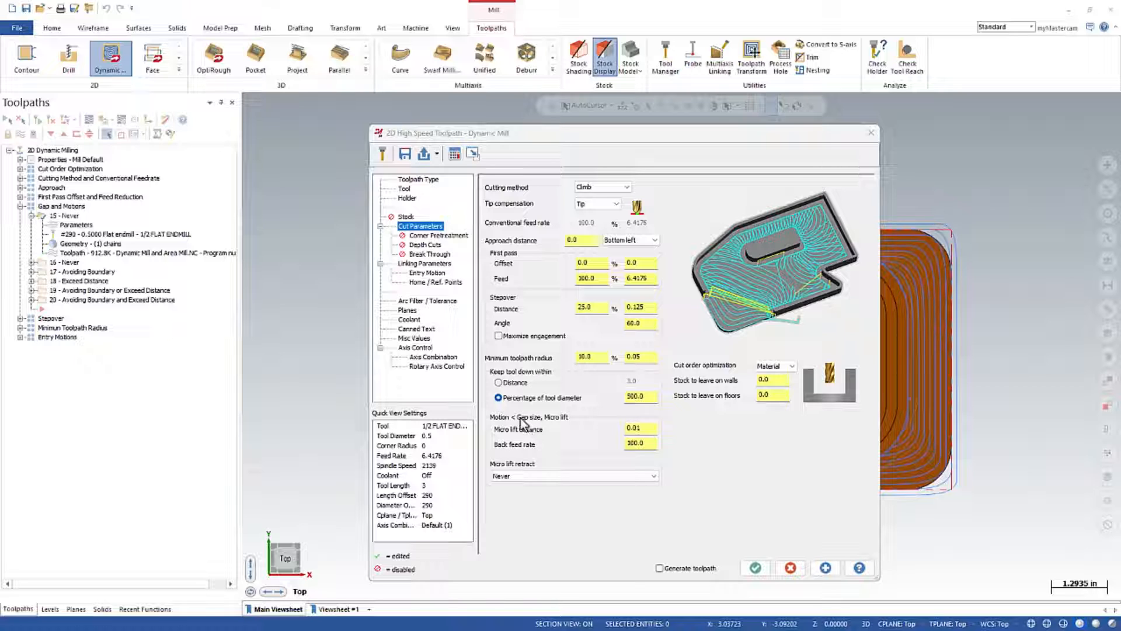
View toolpath 15's cut parameters: tool kept down within 500% of diameter, micro lift 0.01.
left_click(572, 476)
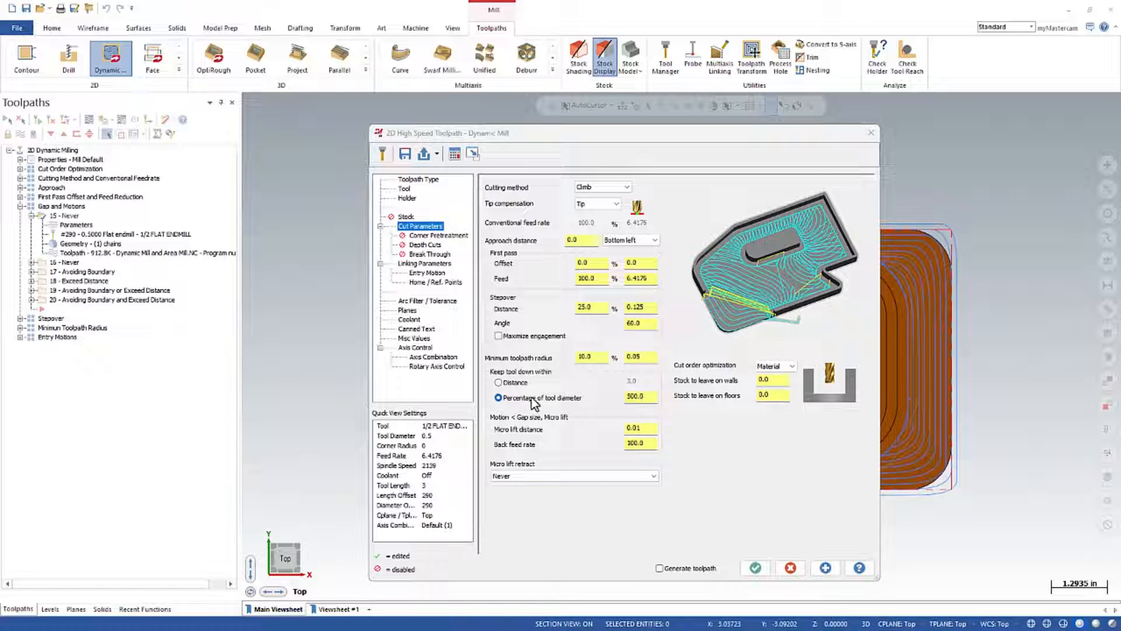
left_click(635, 396)
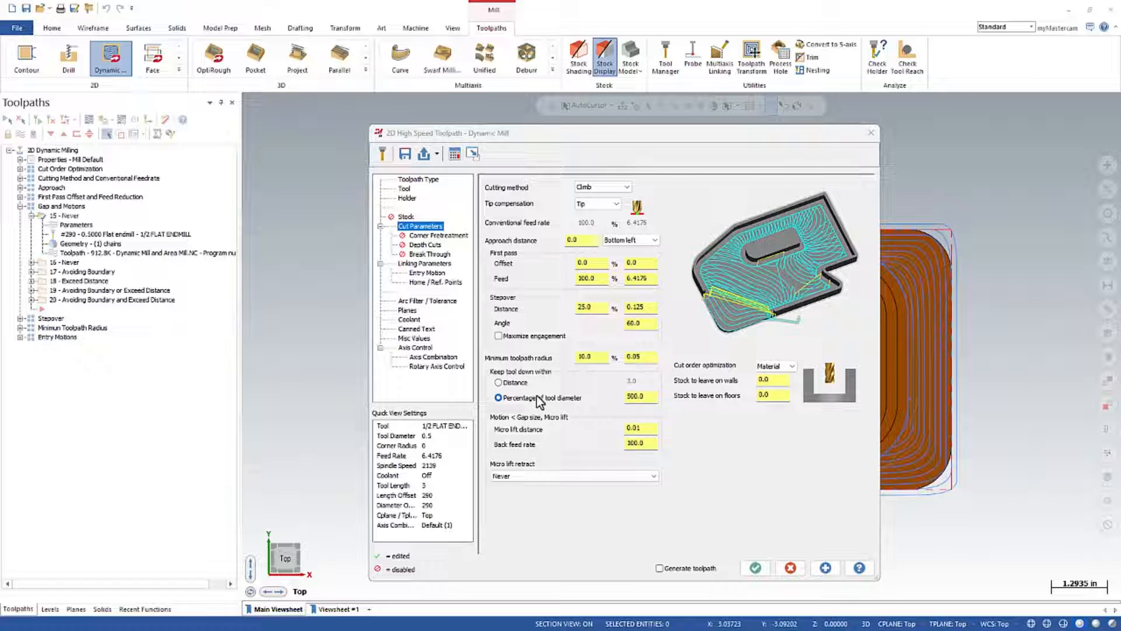
mouse_move(532, 372)
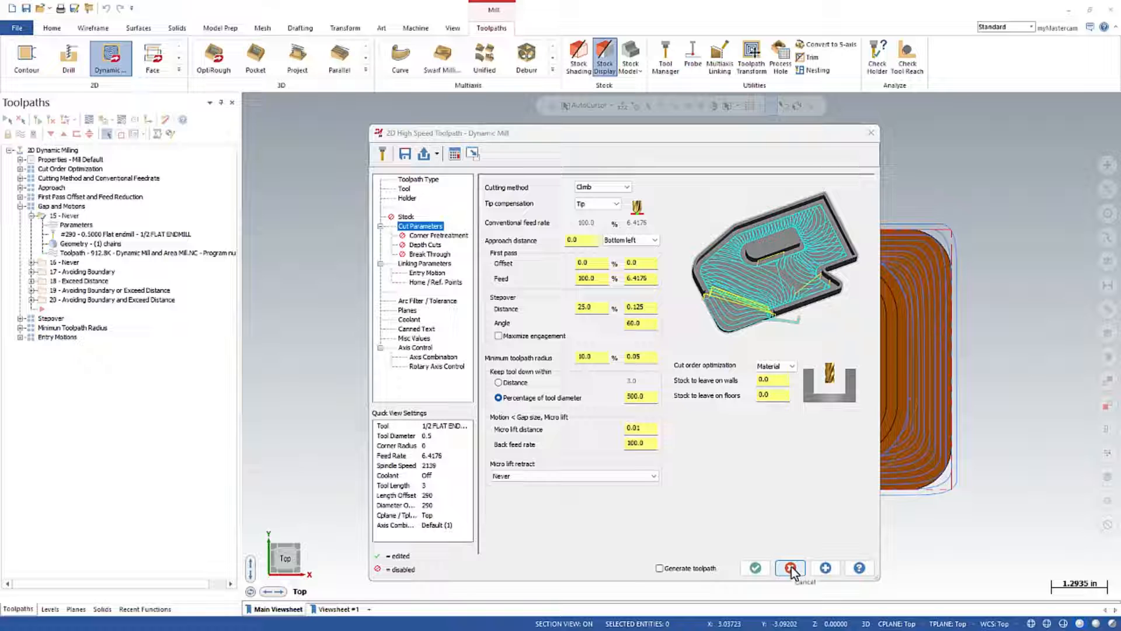
Cancel the dialog and advance toolpath 15's backplot to the end, zooming onto the pocket.
left_click(791, 568)
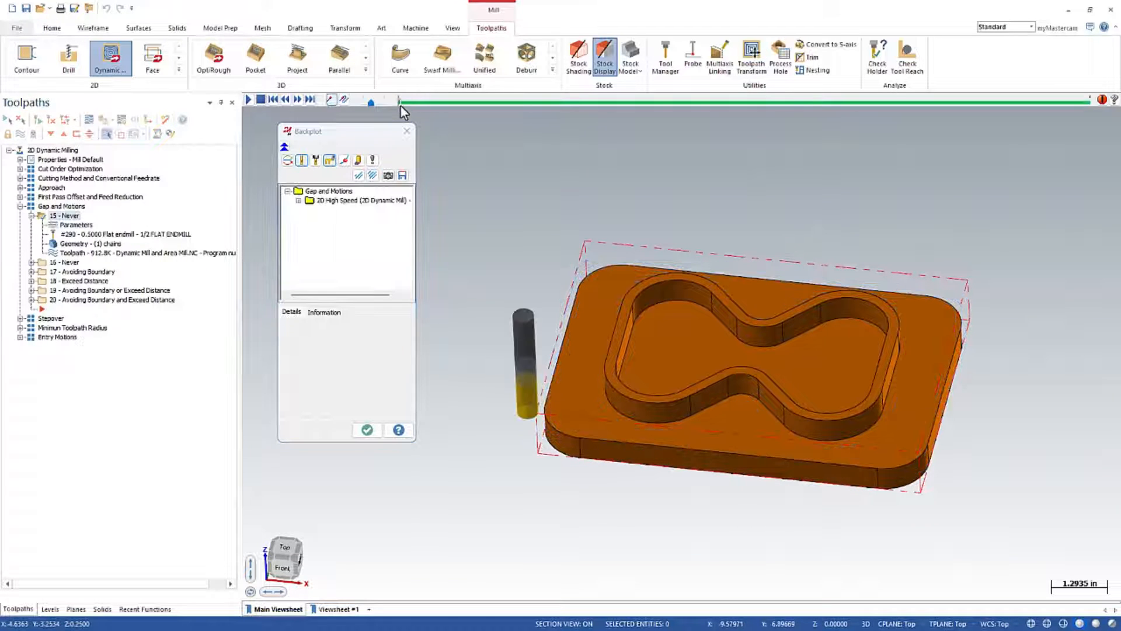
left_click_drag(401, 103, 650, 103)
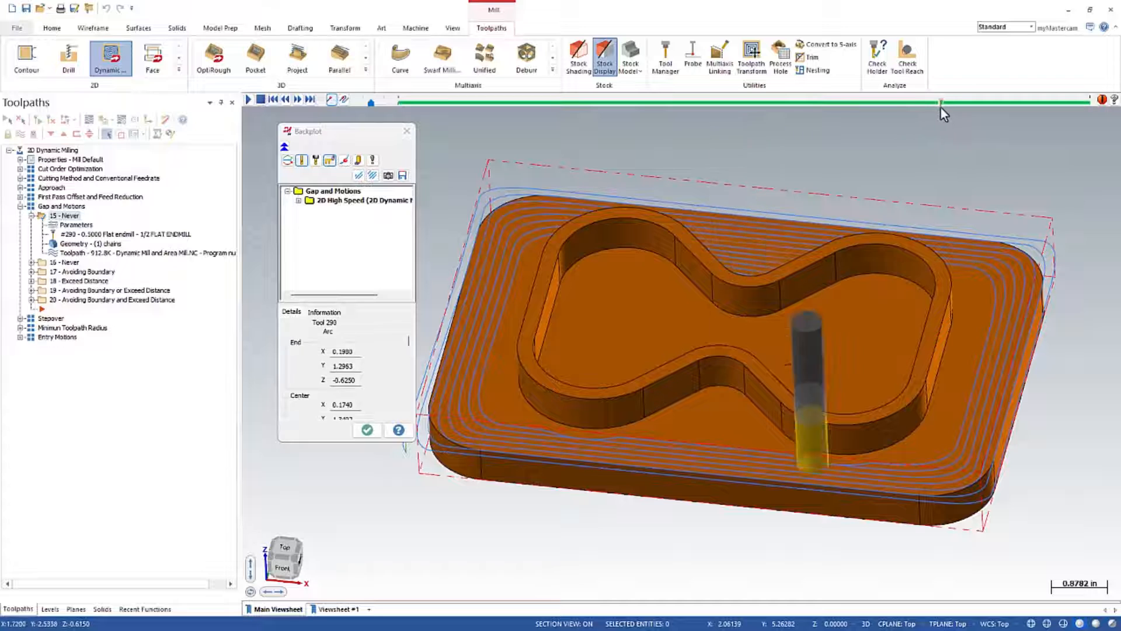
left_click_drag(941, 104, 1066, 104)
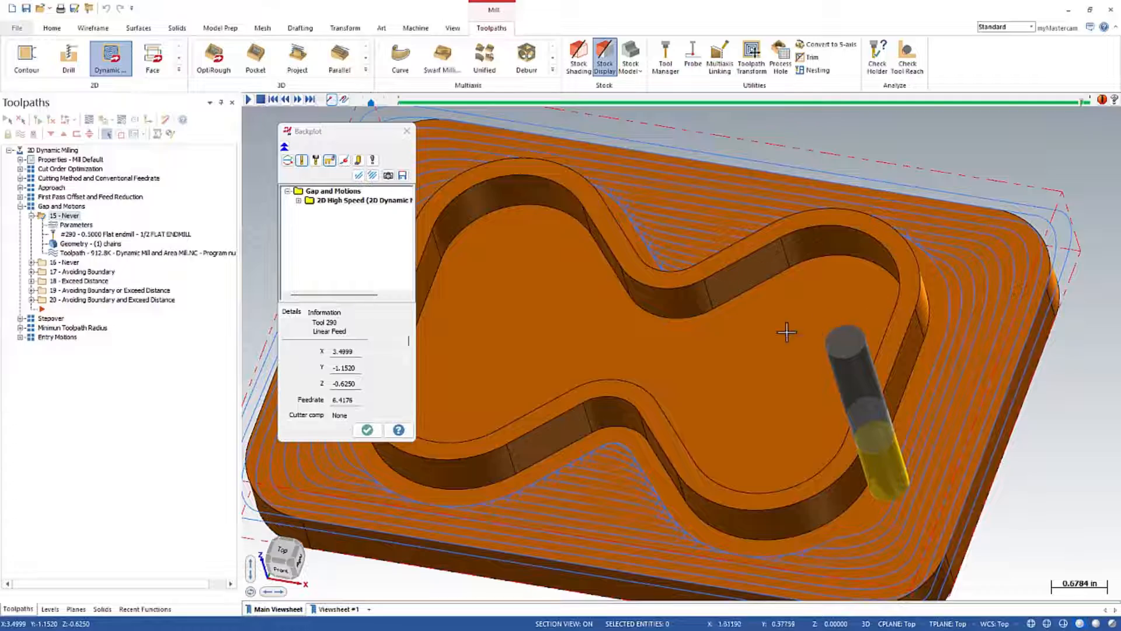
scroll("up", 3)
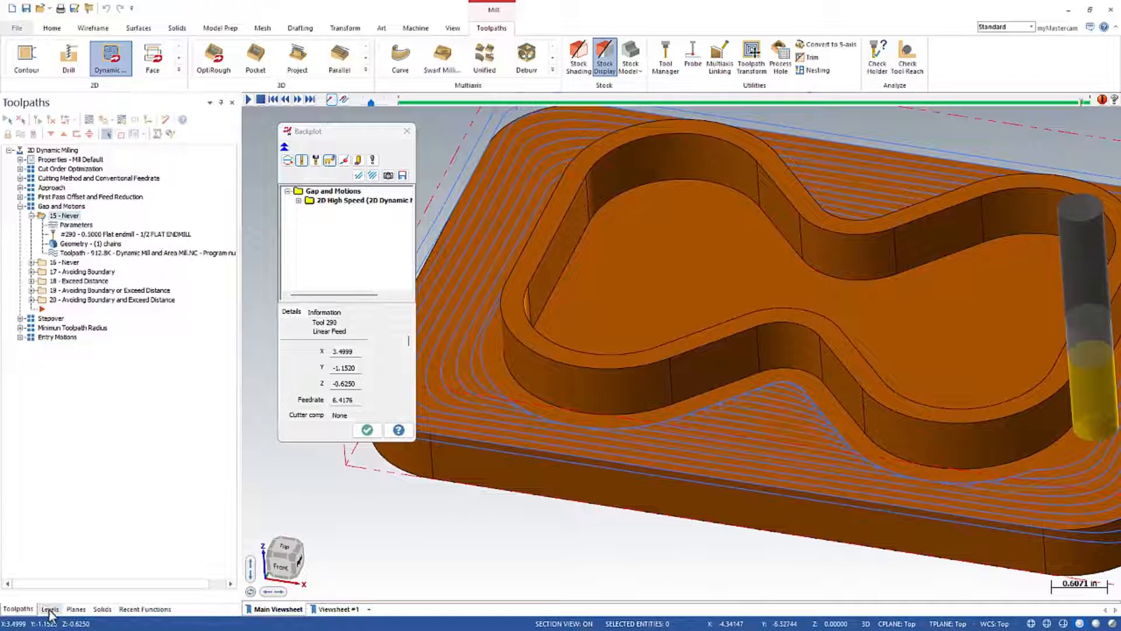
Turn off the solid levels so only the wireframe tool motions show, then return to Toolpaths.
left_click(49, 609)
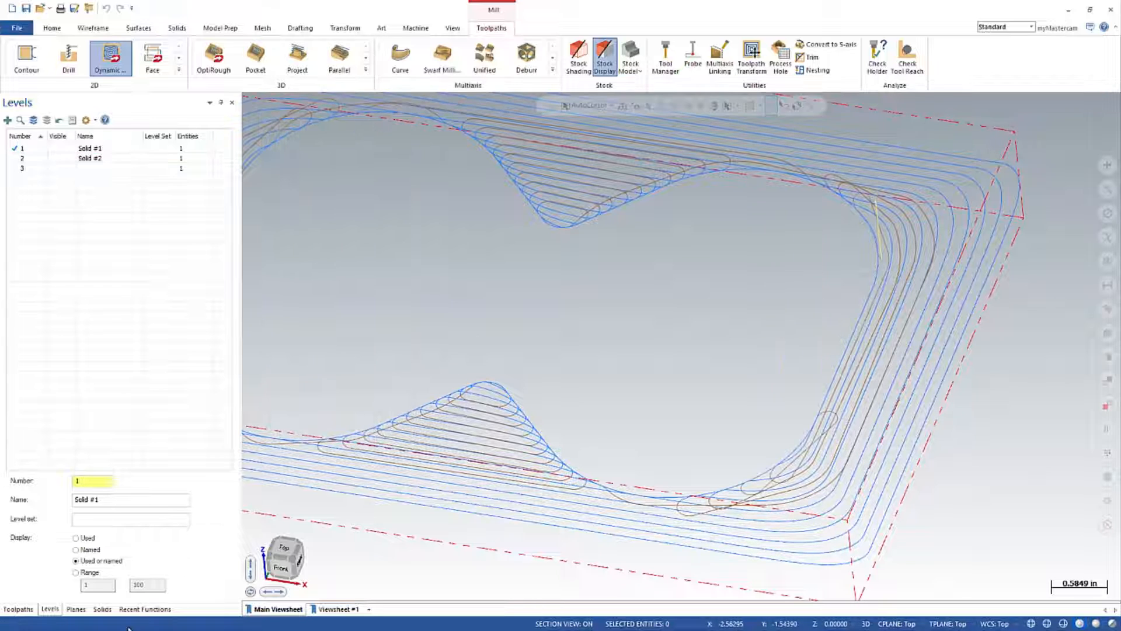
left_click(18, 608)
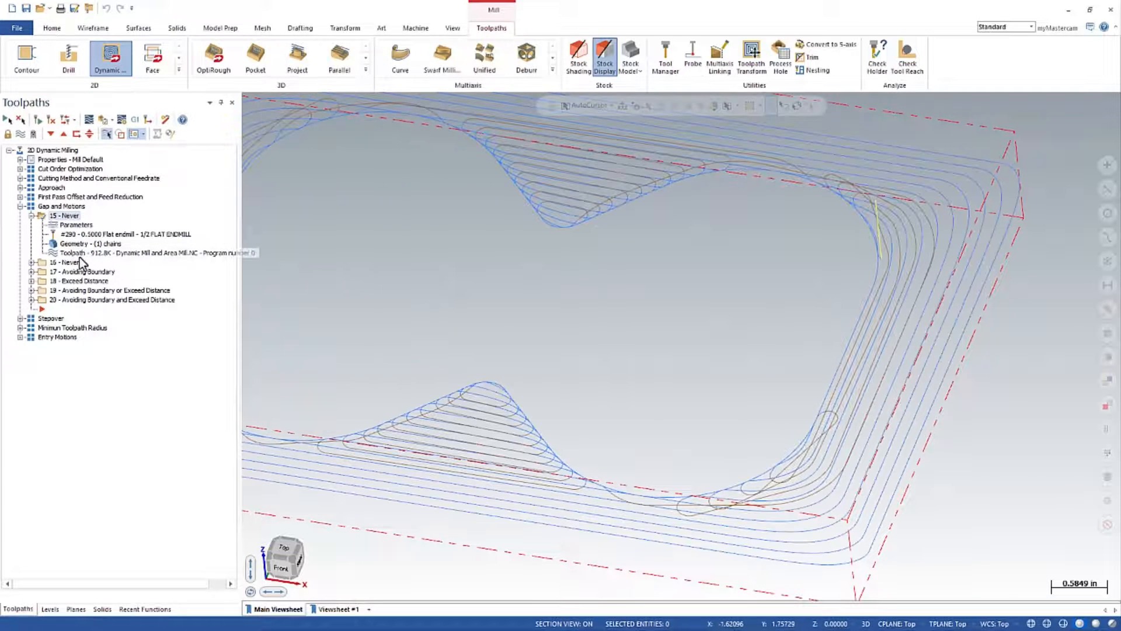
Set toolpath 16 - Never to keep the tool down within a 0.3 distance and accept it.
left_click(33, 261)
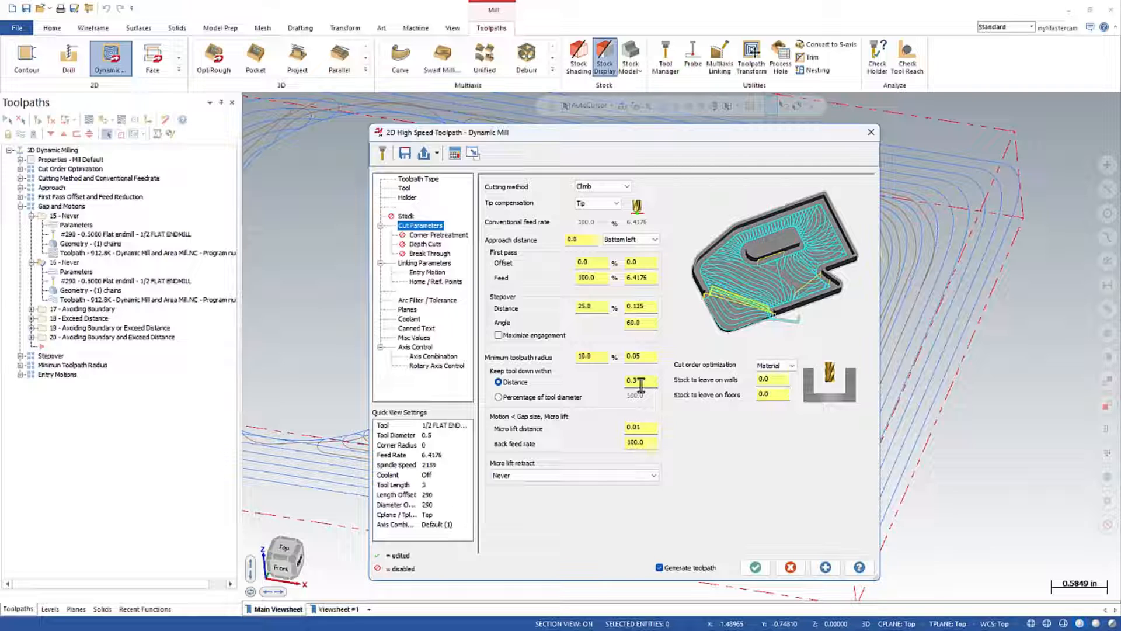
left_click(636, 381)
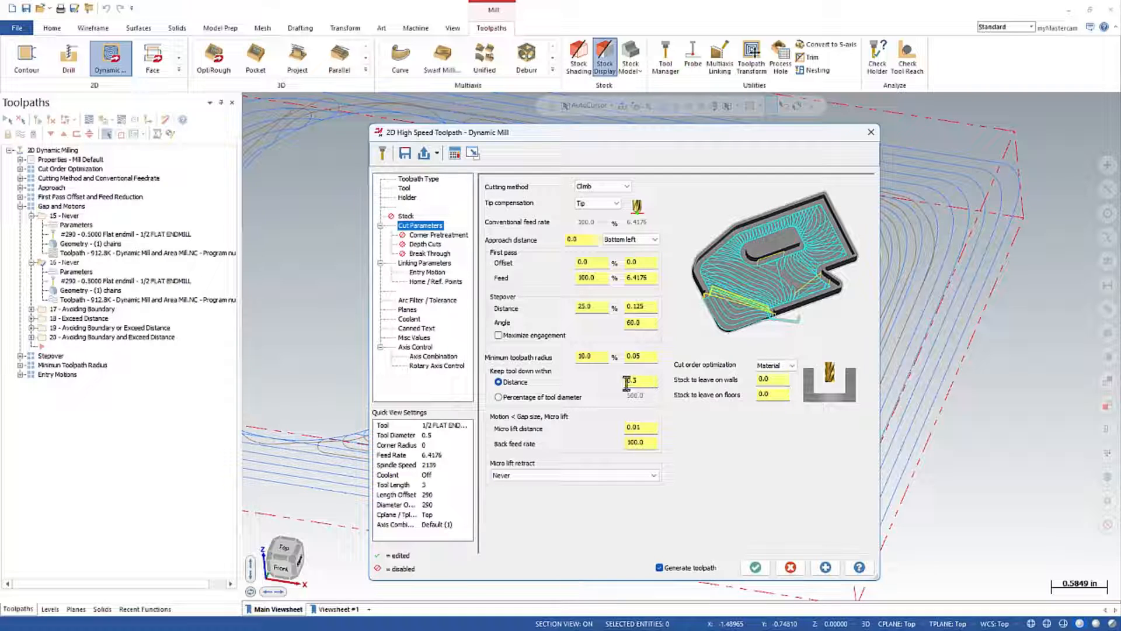
left_click(754, 568)
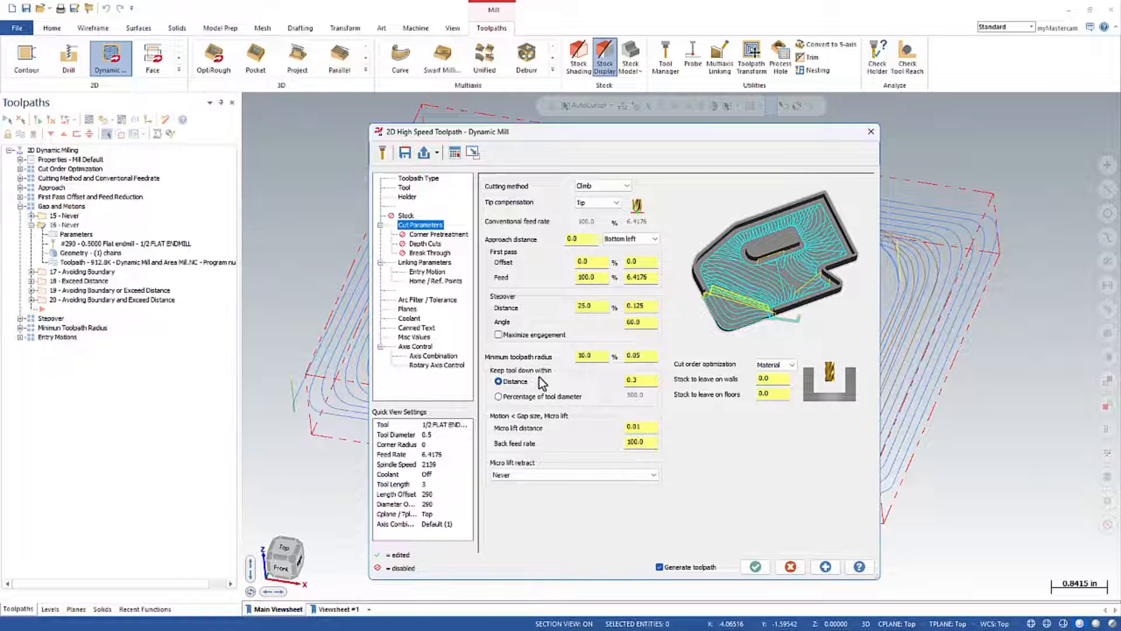
mouse_move(554, 422)
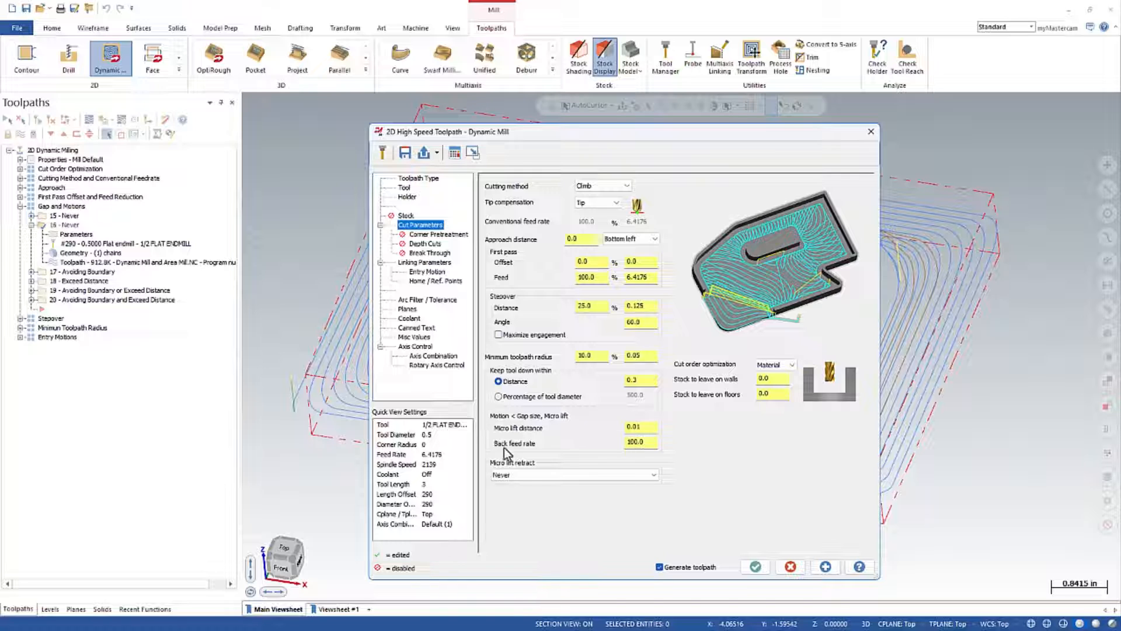
mouse_move(547, 460)
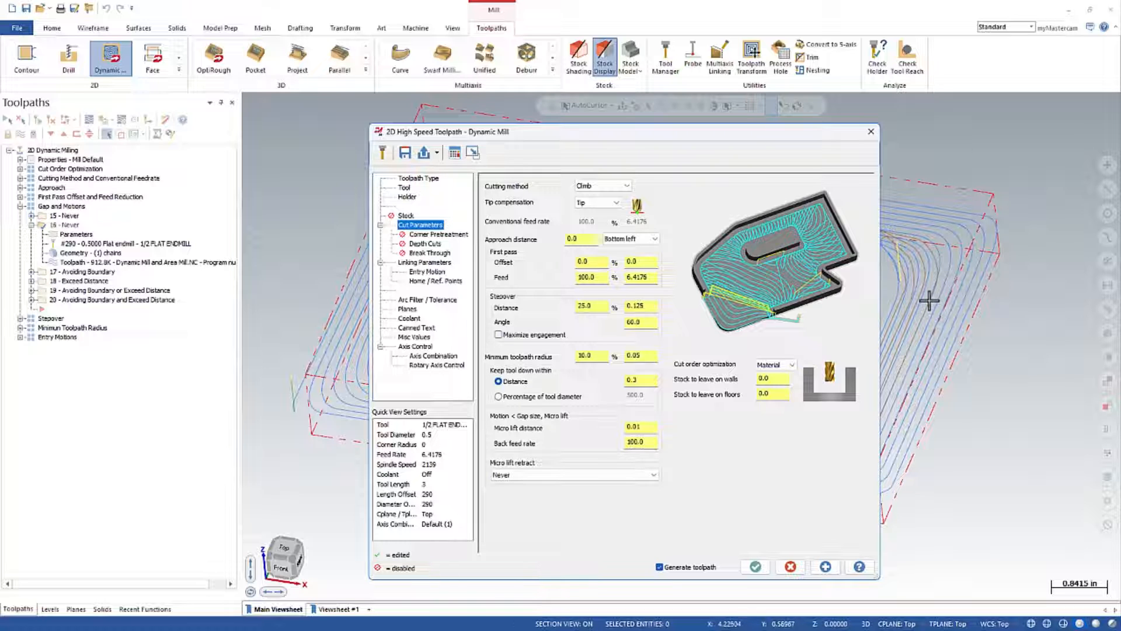
mouse_move(667, 456)
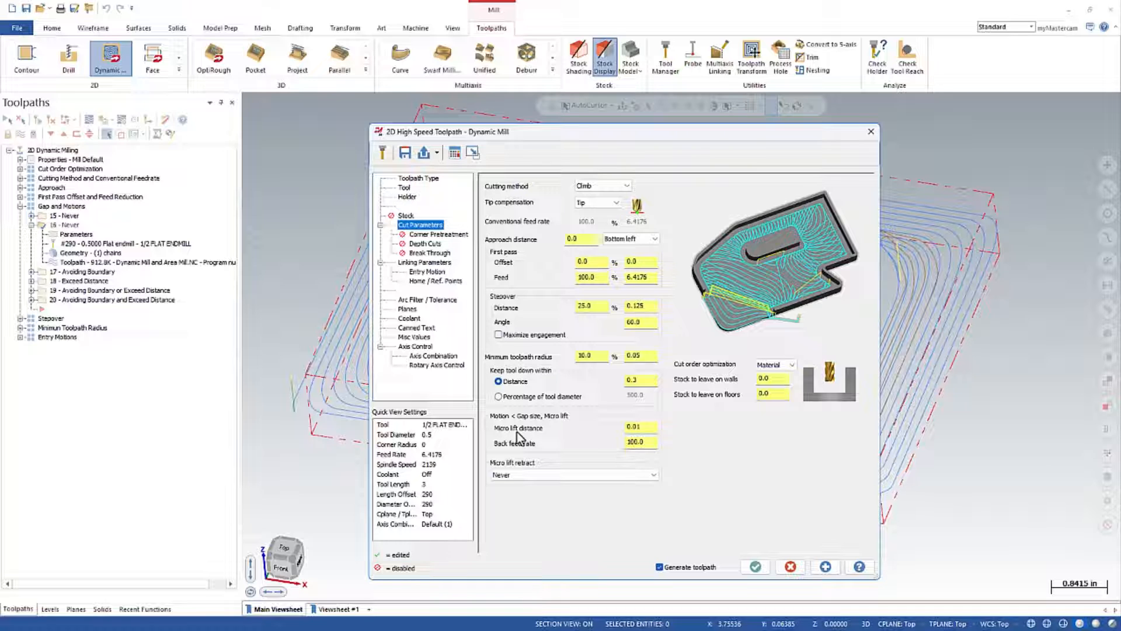
mouse_move(568, 424)
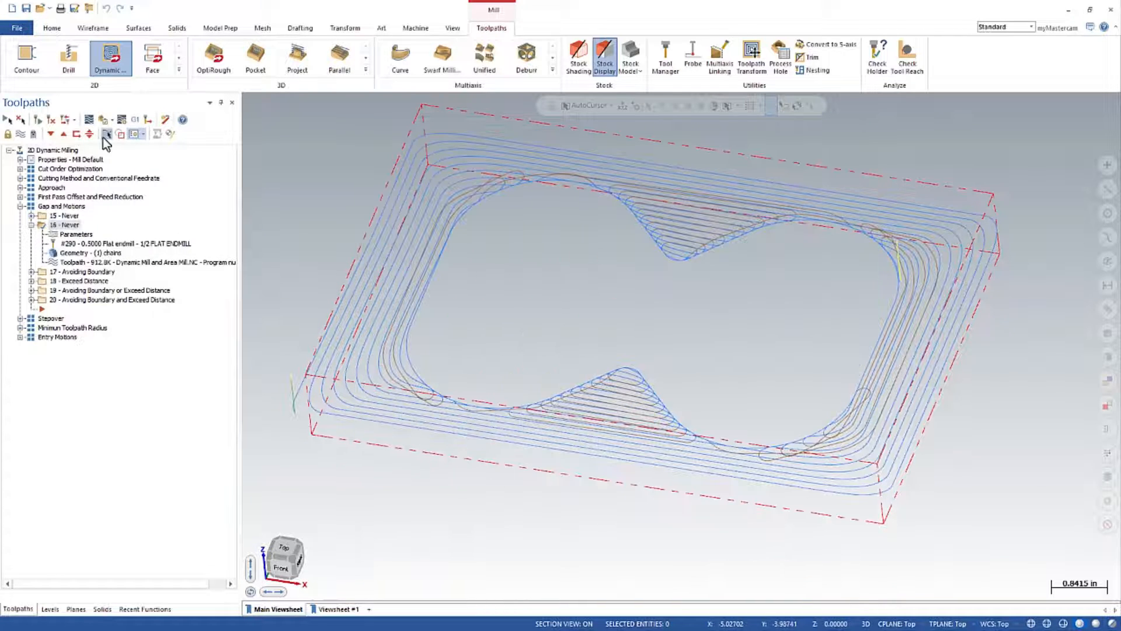
Backplot the regenerated toolpath 16 and step the tool forward move by move around the pocket.
left_click(106, 133)
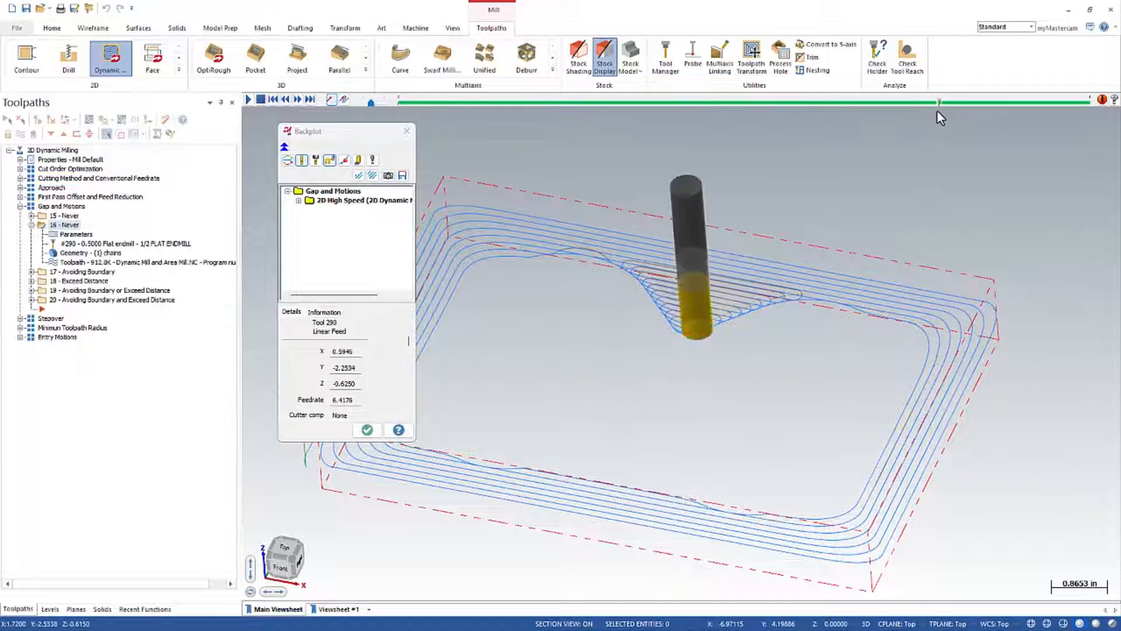
left_click(298, 99)
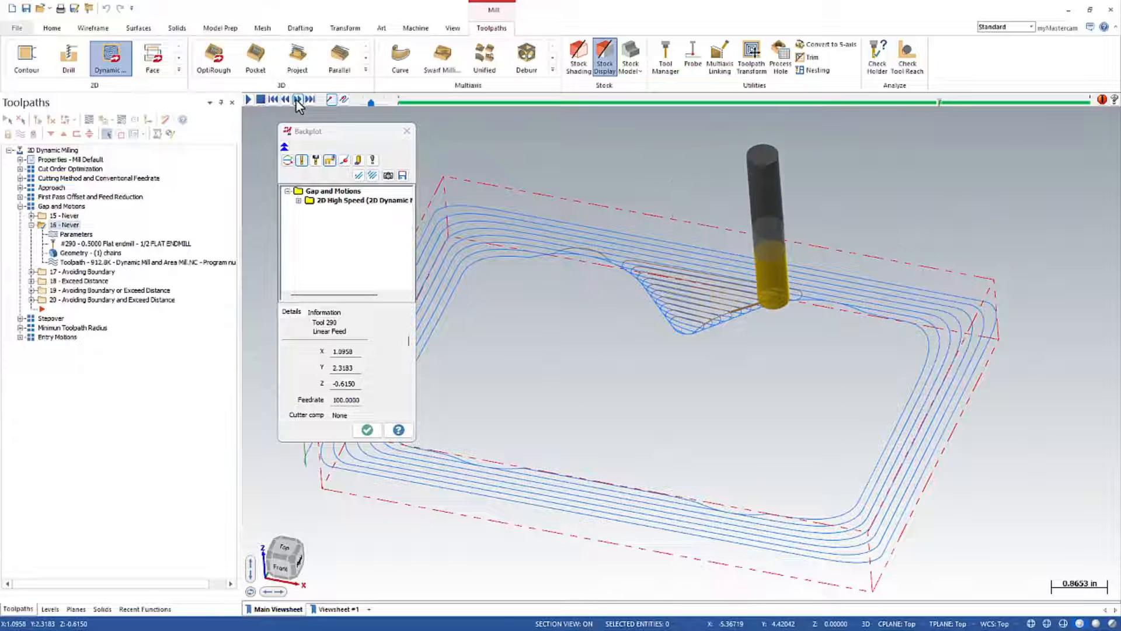
left_click(298, 98)
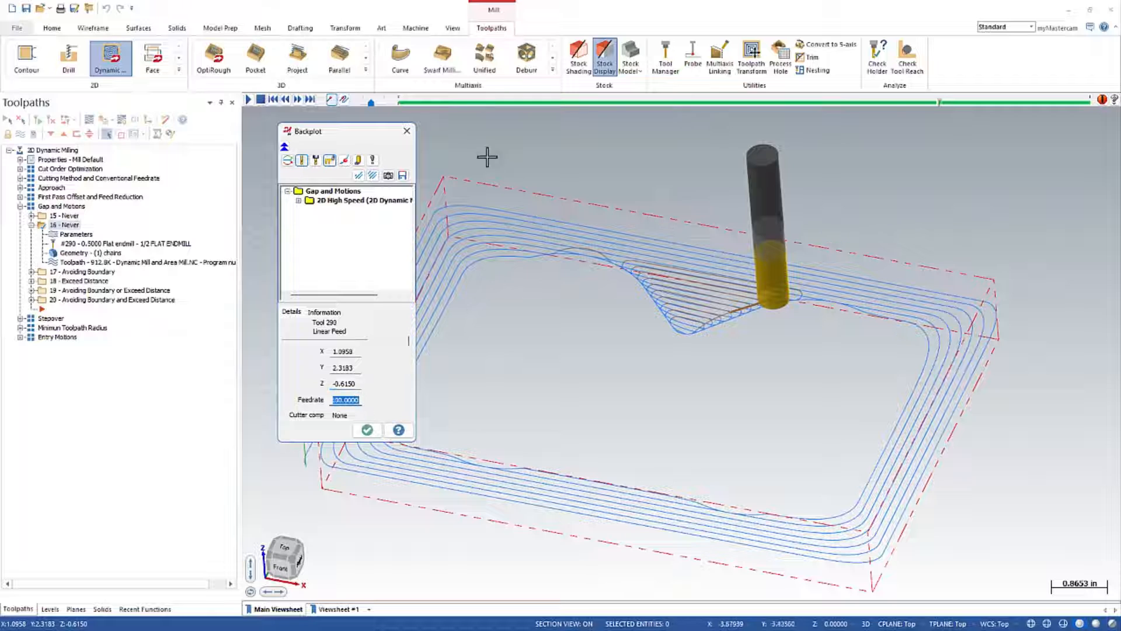
left_click(300, 99)
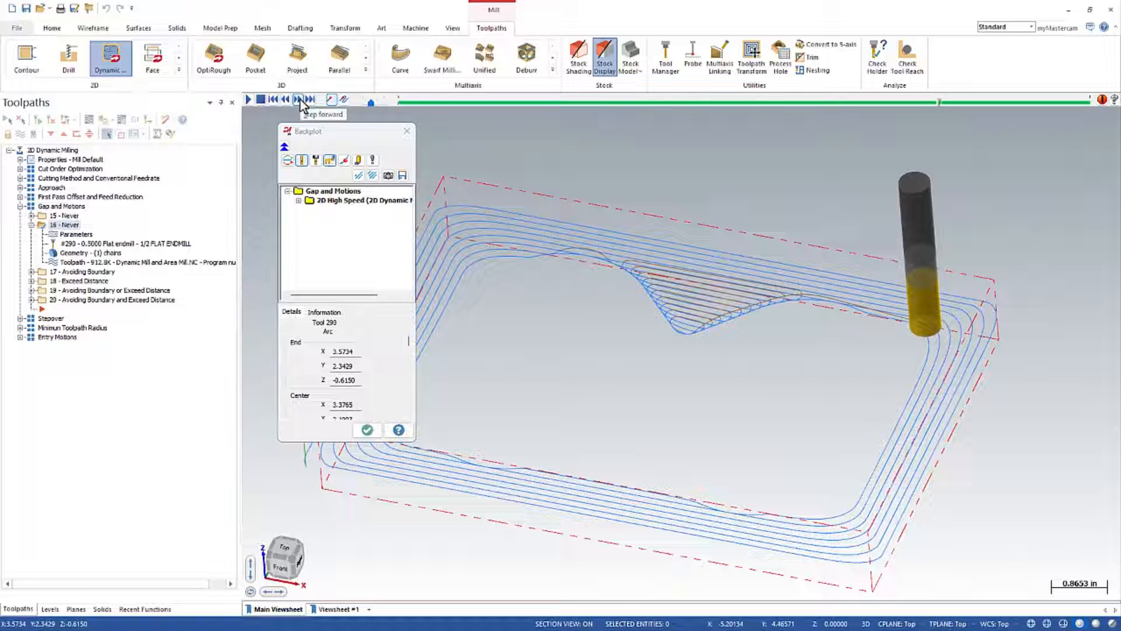
left_click(304, 99)
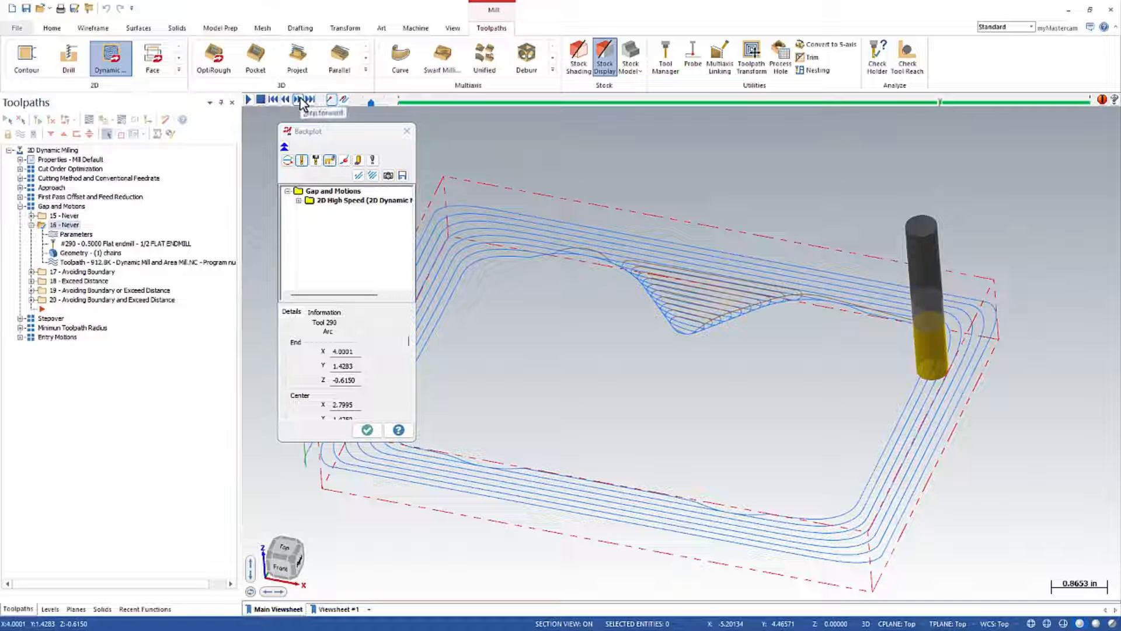
left_click(304, 99)
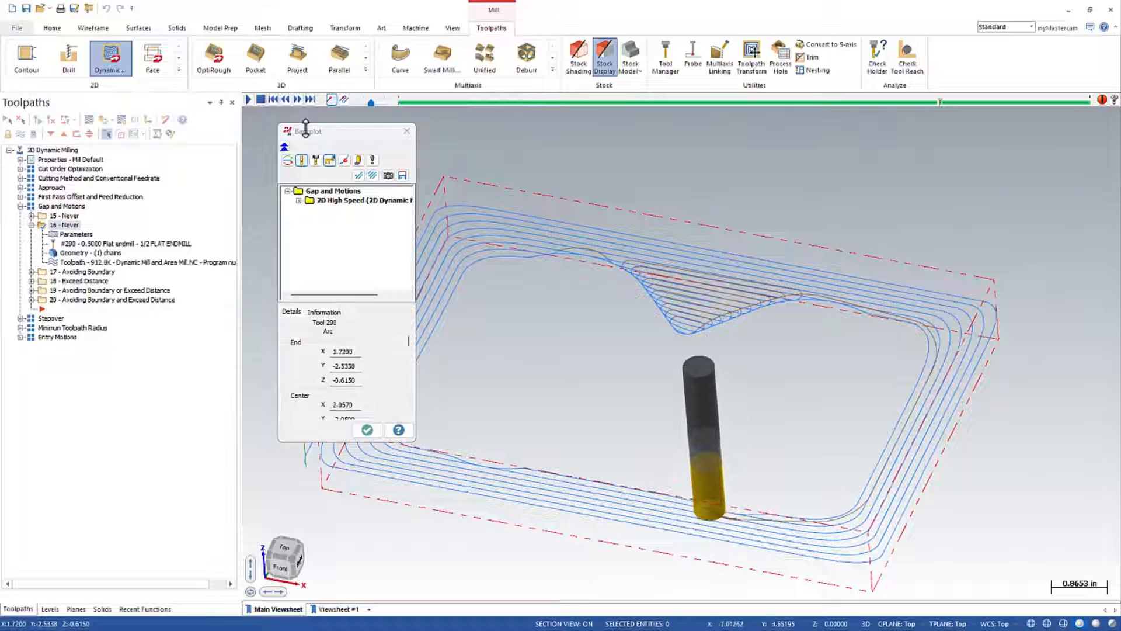
left_click(406, 131)
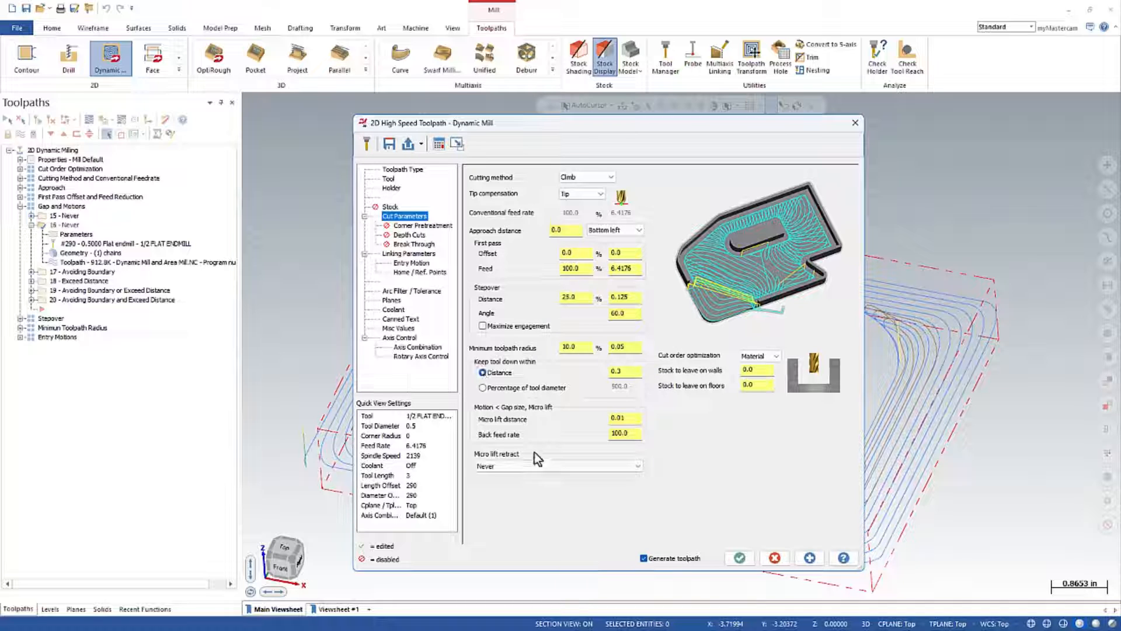
Show the micro lift retract choices for toolpath 16, currently Never.
left_click(636, 466)
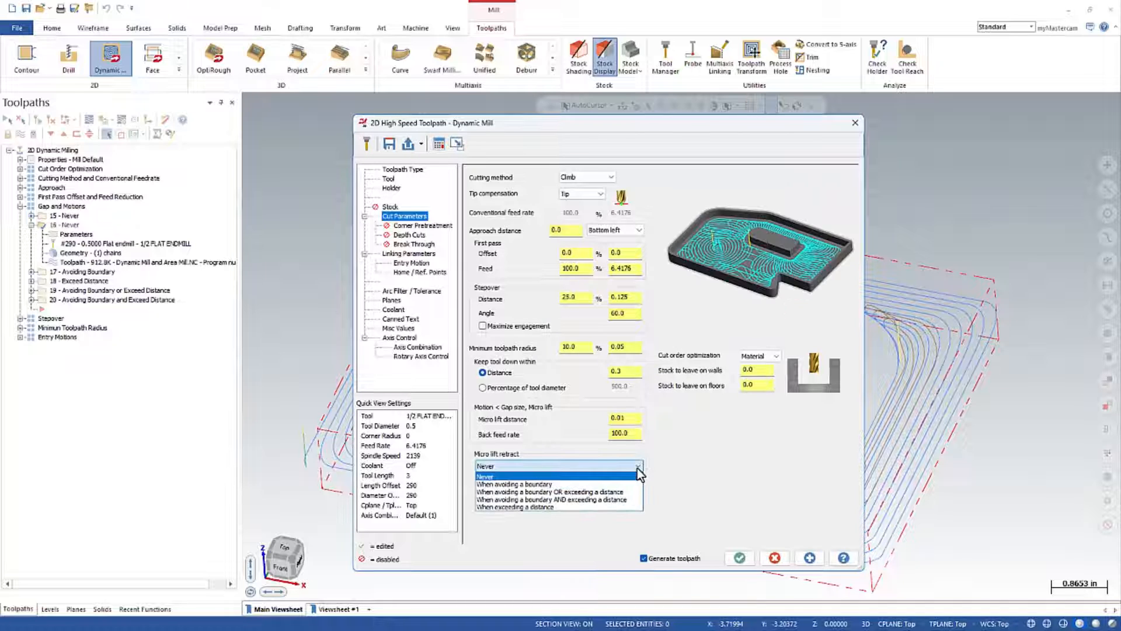
mouse_move(465, 493)
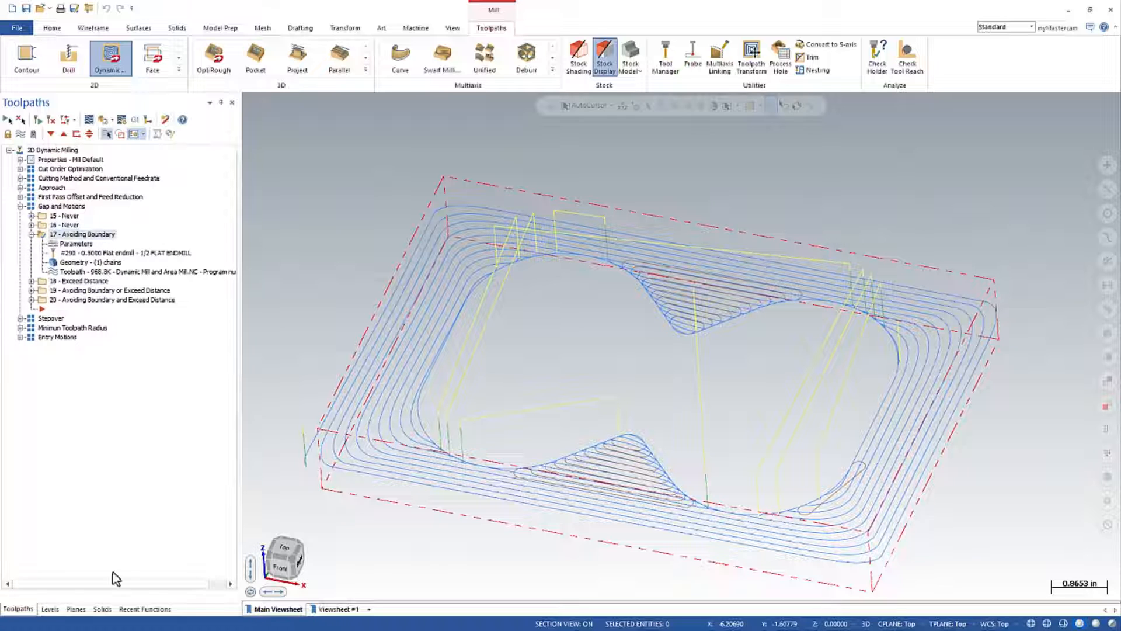
Make level 1, Solid #1, visible again alongside the toolpath retract moves.
left_click(49, 609)
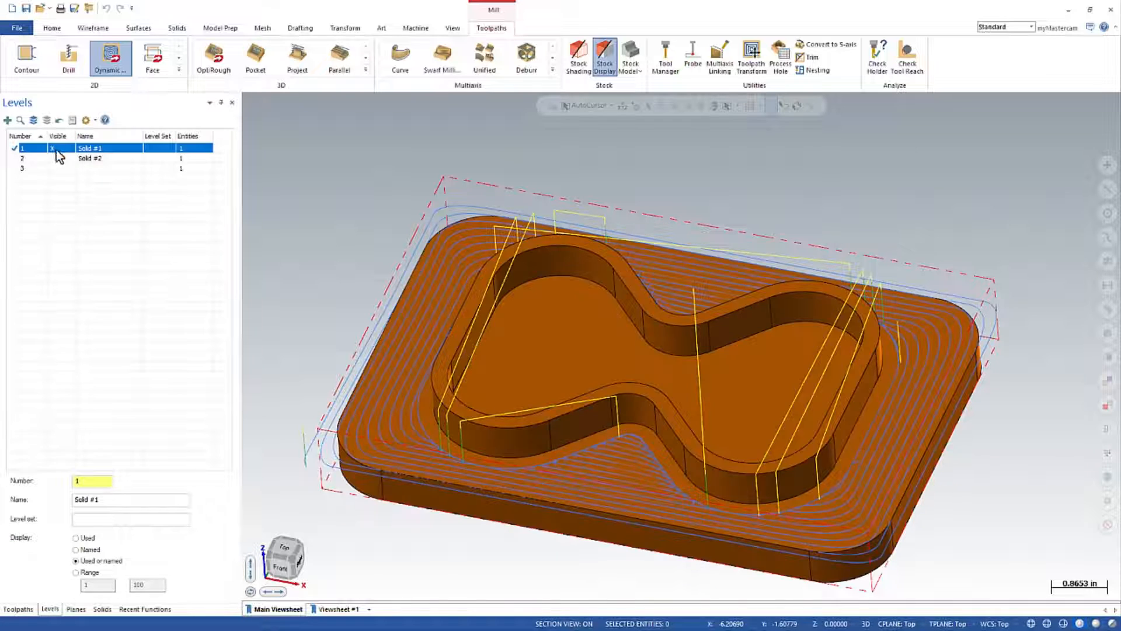
left_click(17, 608)
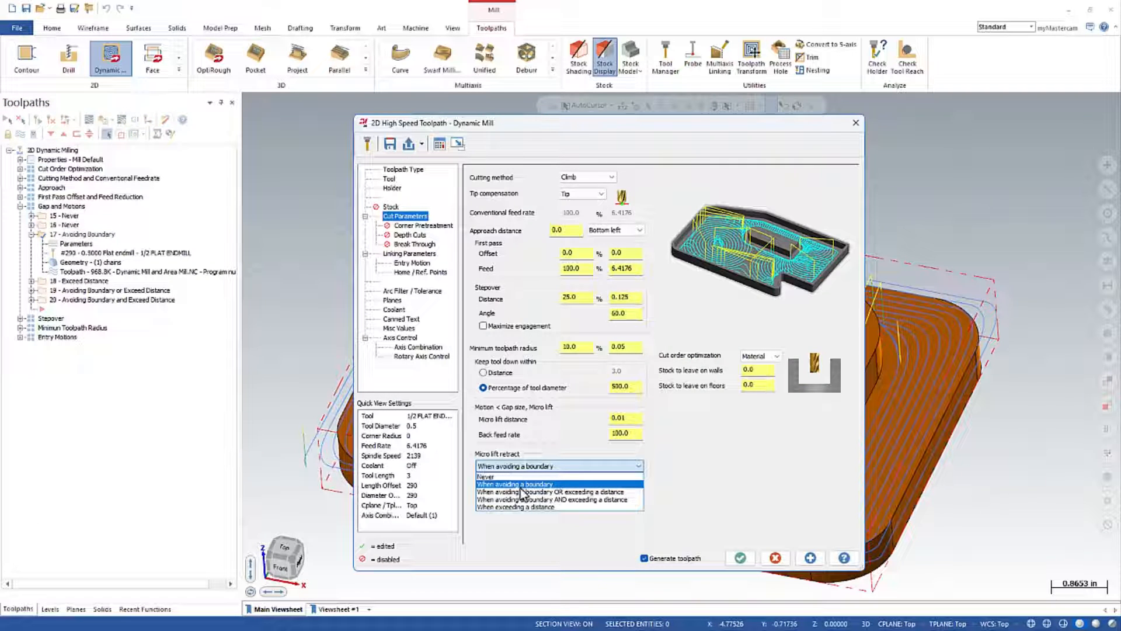
Keep toolpath 17 retracting when avoiding a boundary, then move on to toolpath 18's parameters.
left_click(514, 484)
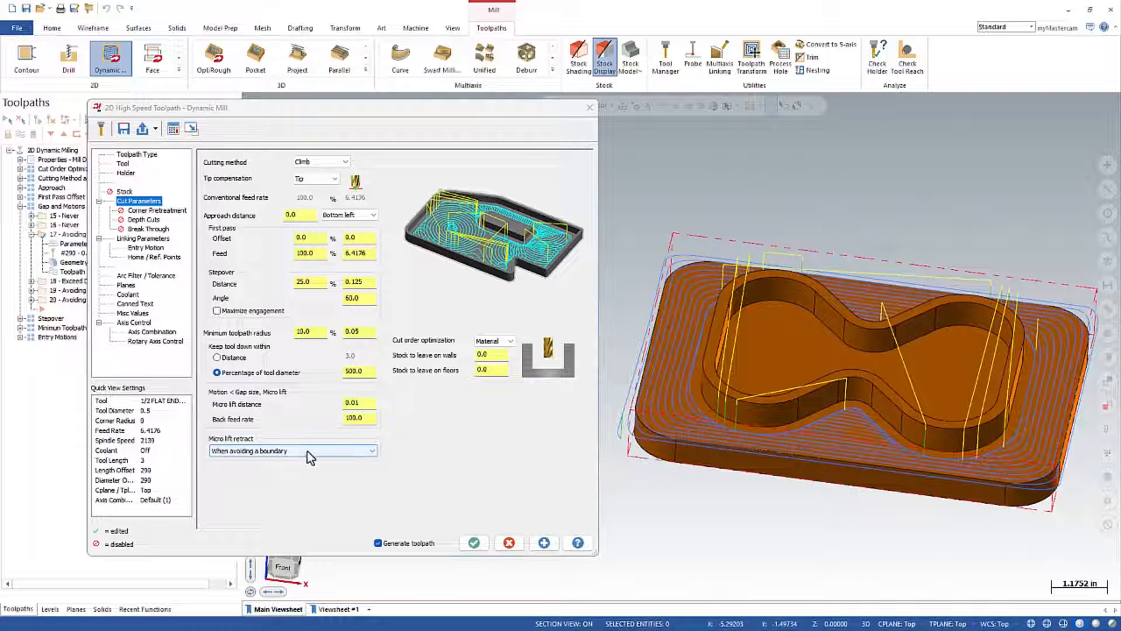
left_click(371, 451)
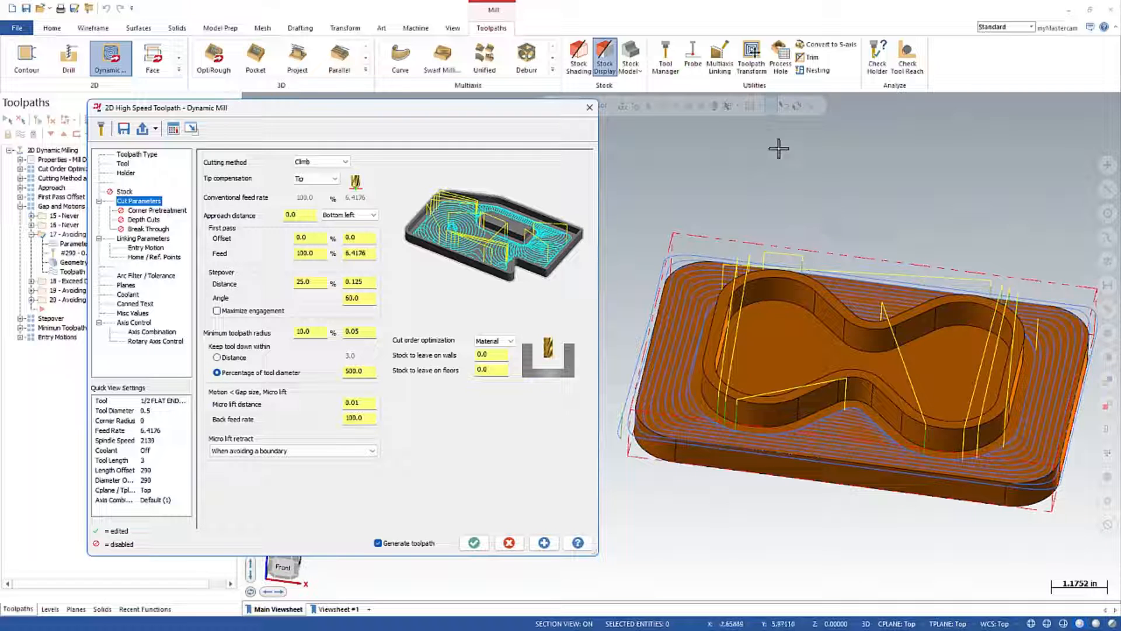
left_click(473, 543)
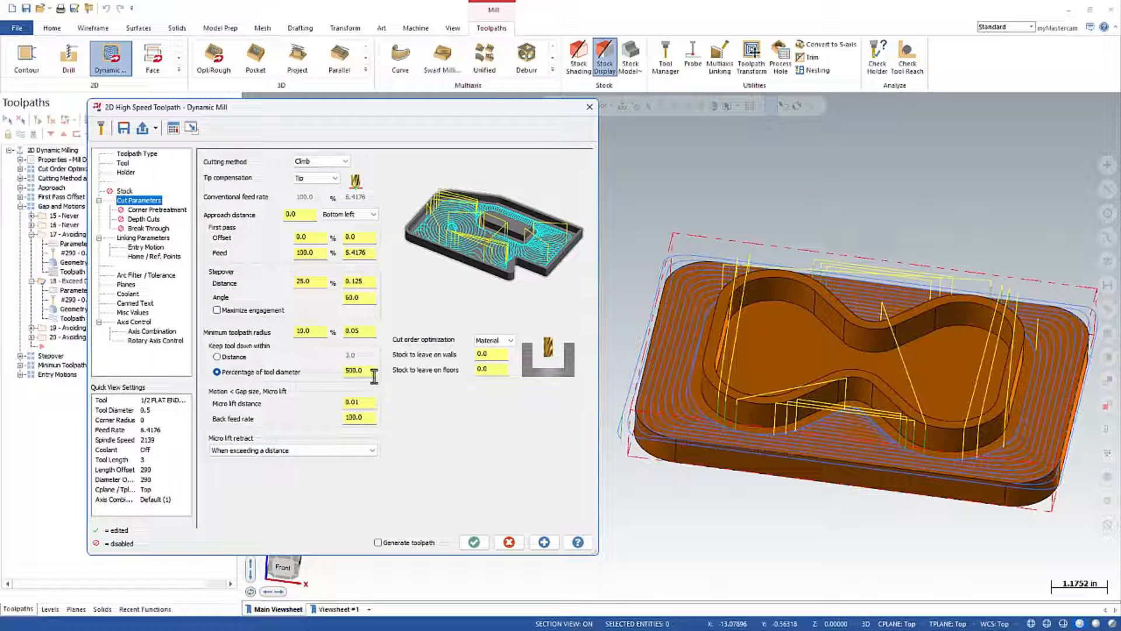
mouse_move(333, 388)
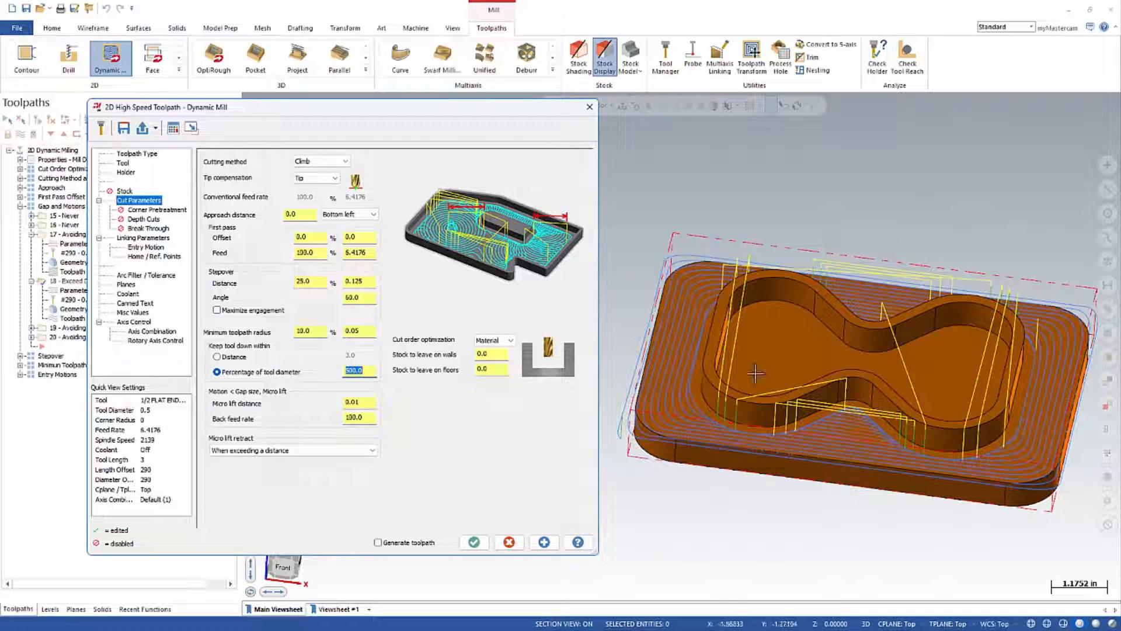
mouse_move(462, 320)
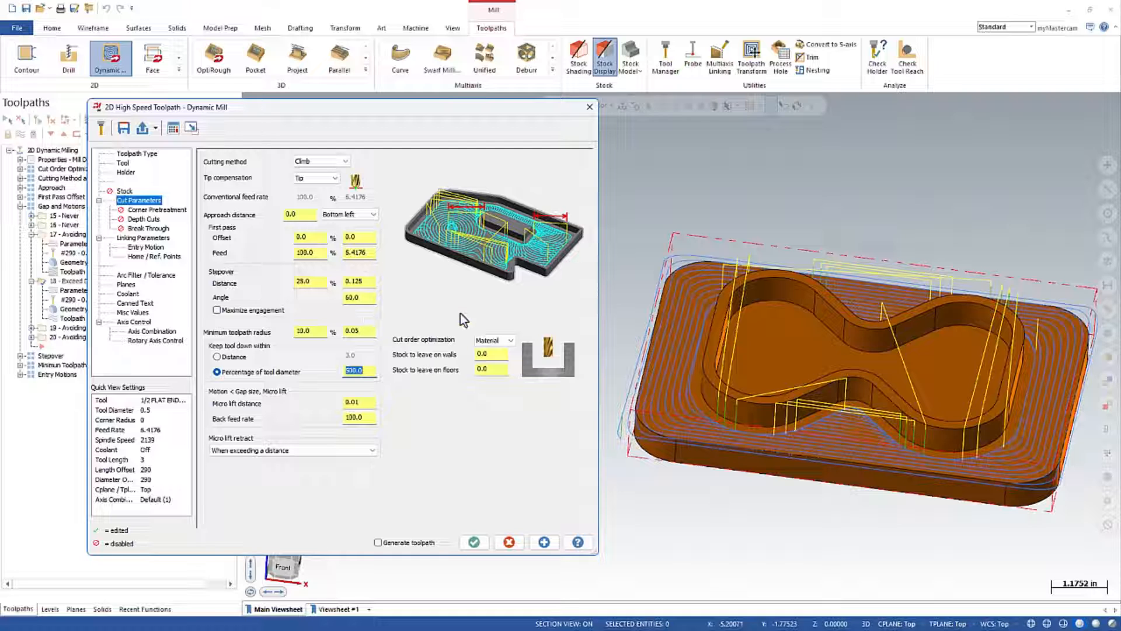
left_click(142, 237)
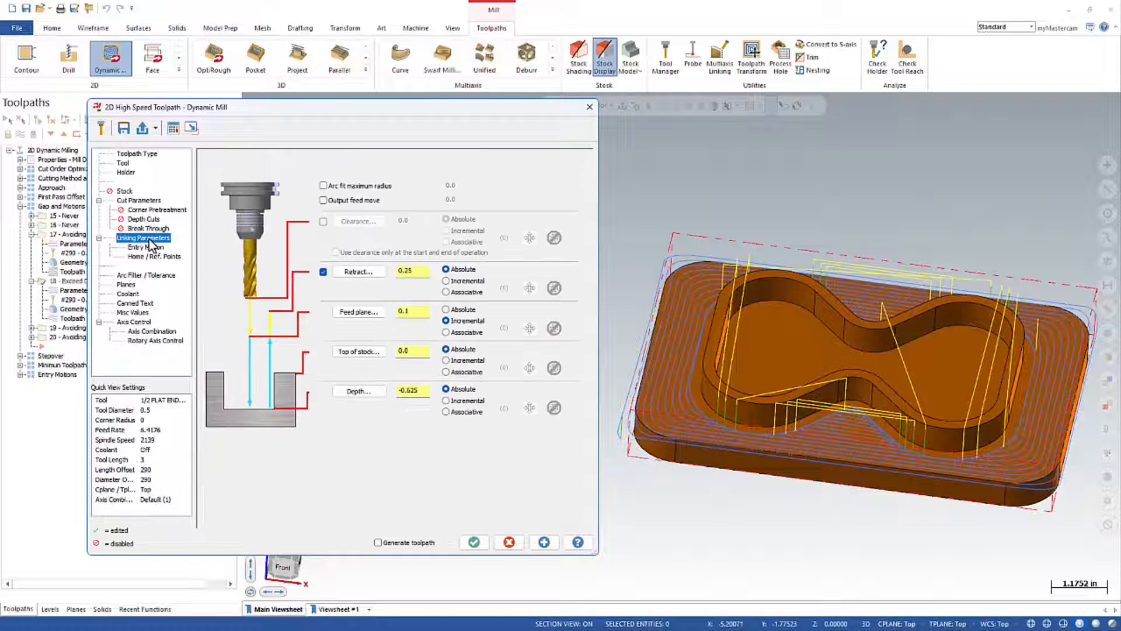
left_click(139, 200)
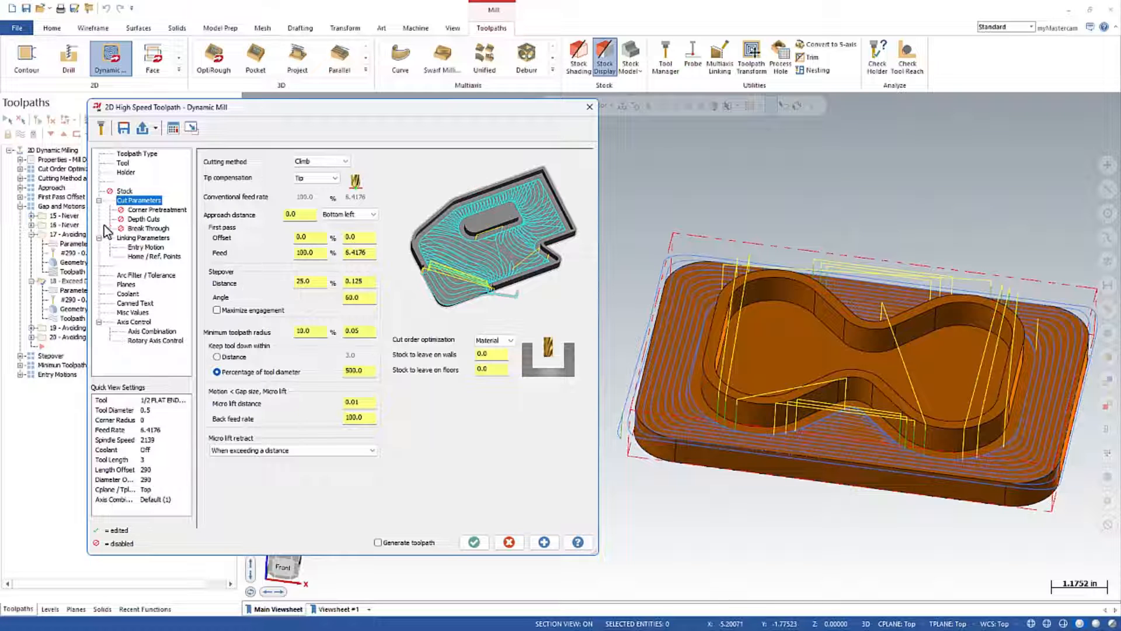
mouse_move(158, 248)
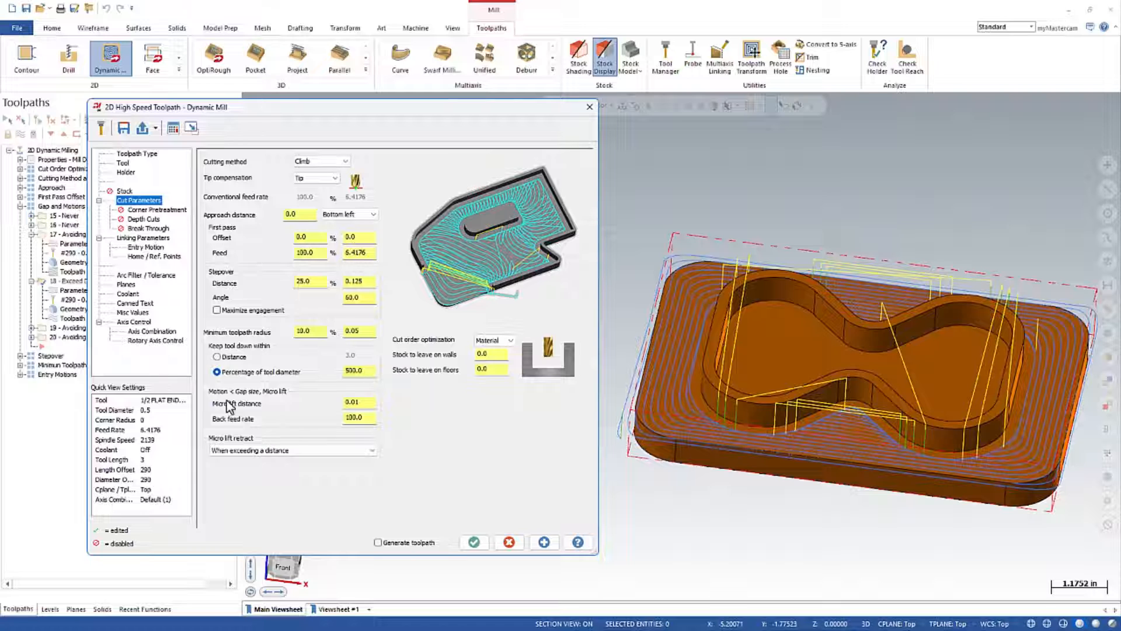
left_click(292, 450)
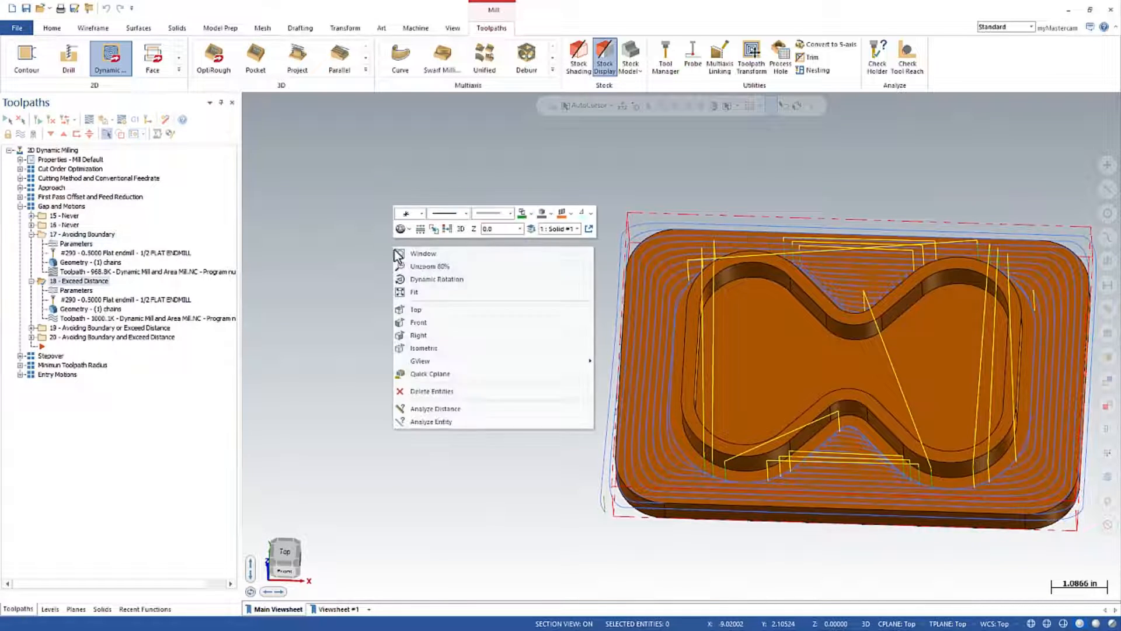
View the Exceed Distance retract moves from the Top view, then select toolpath 19.
left_click(416, 308)
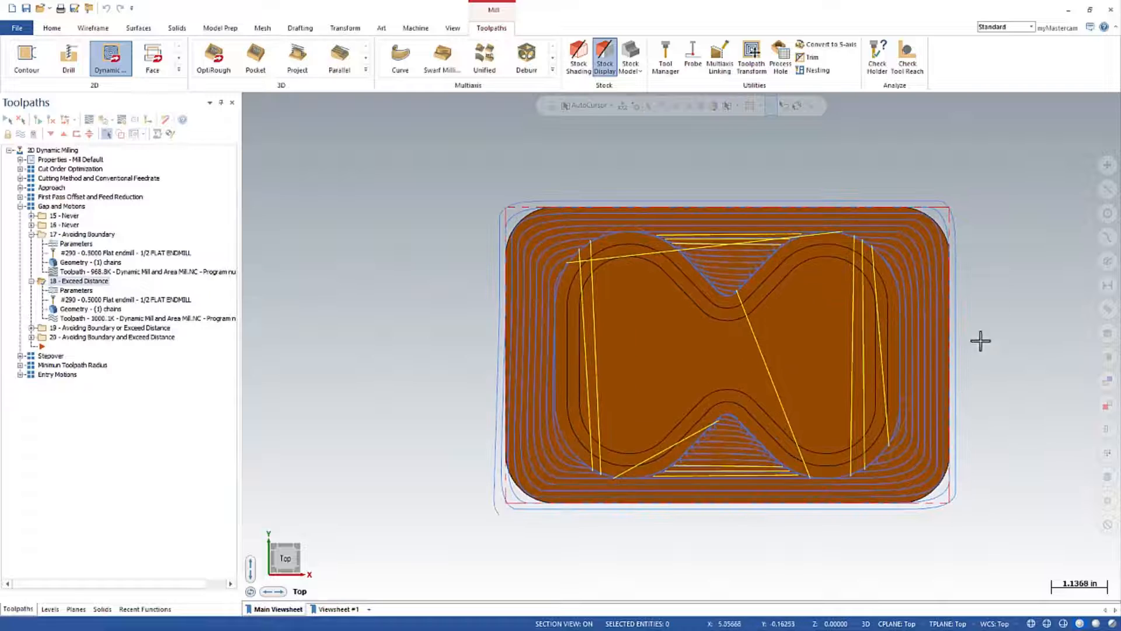
left_click(85, 235)
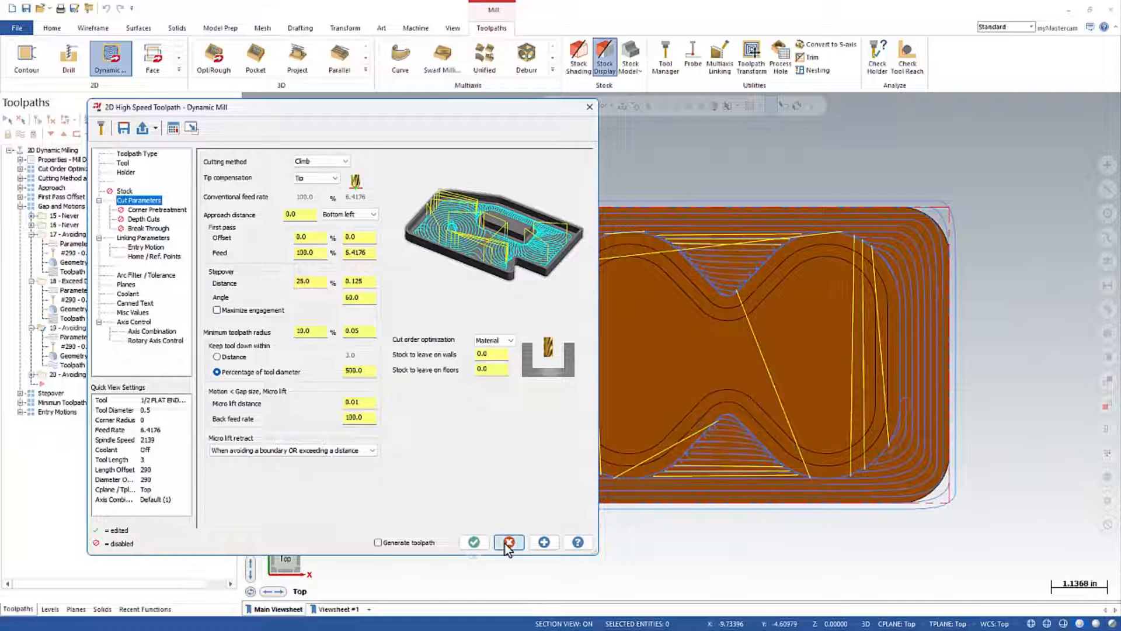
Cancel toolpath 19's Dynamic Mill parameters and reselect the Avoiding Boundary or Exceed Distance group.
left_click(509, 542)
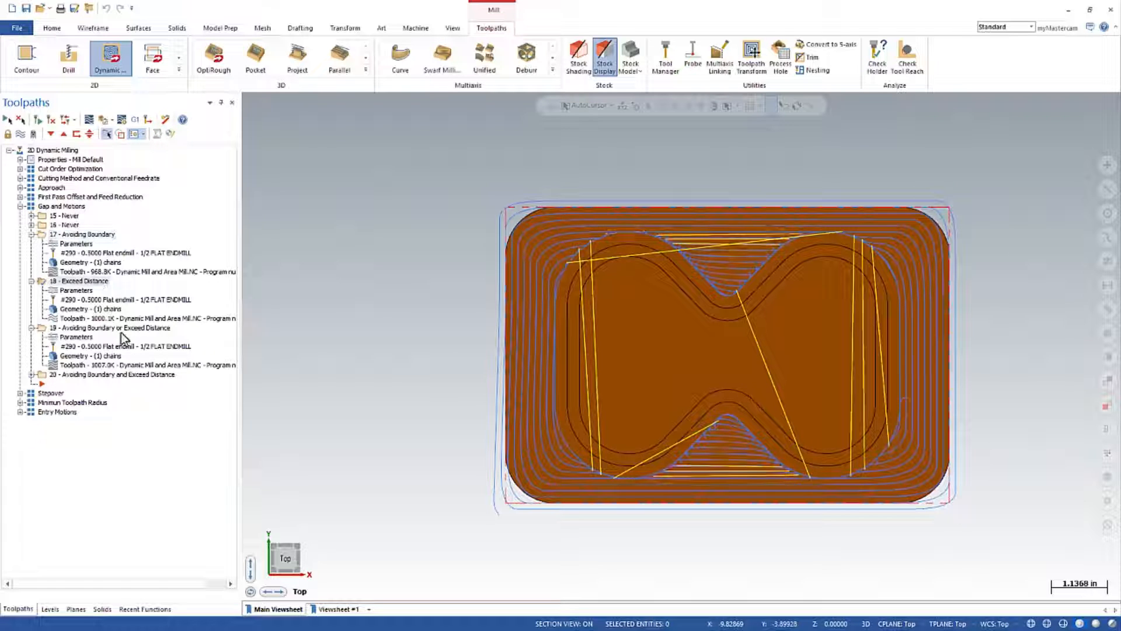
left_click(113, 328)
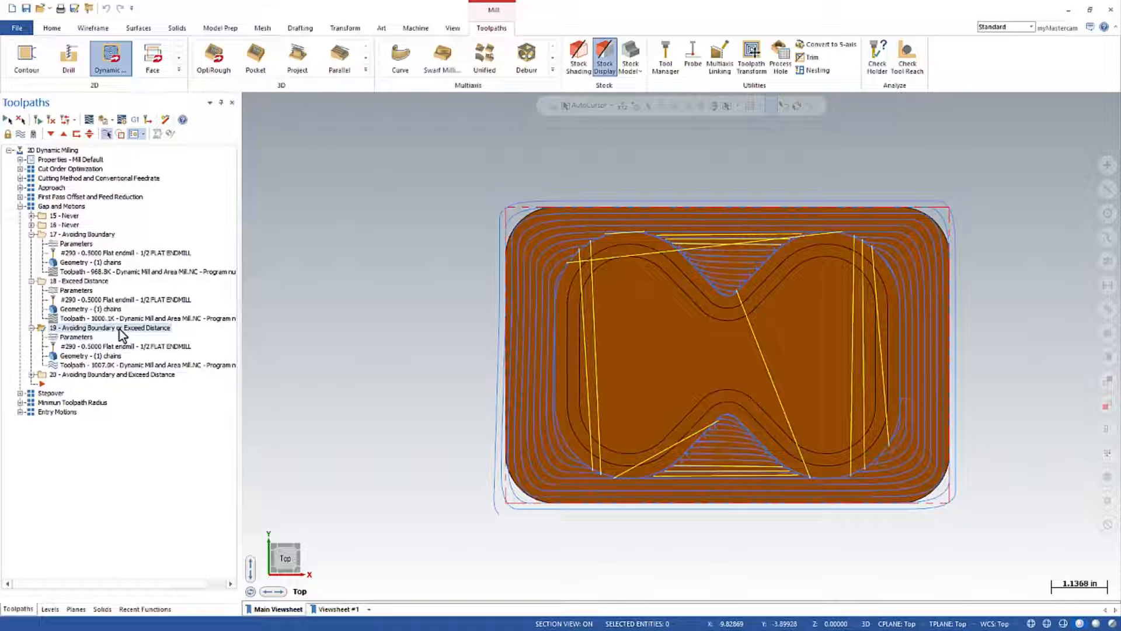